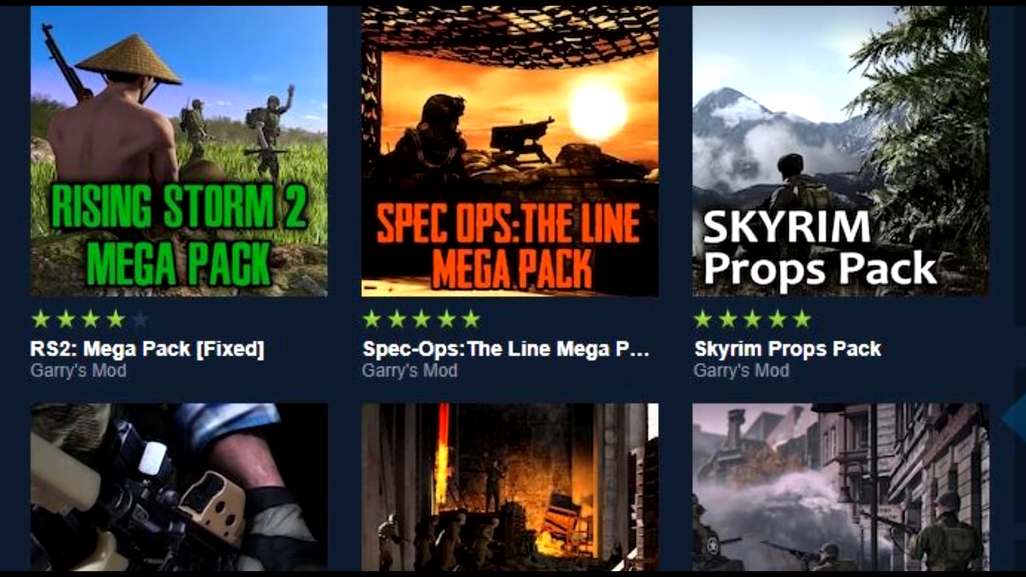
- Scroll through the soft lamp's HeavyLight surface shape options
scroll(down, 3)
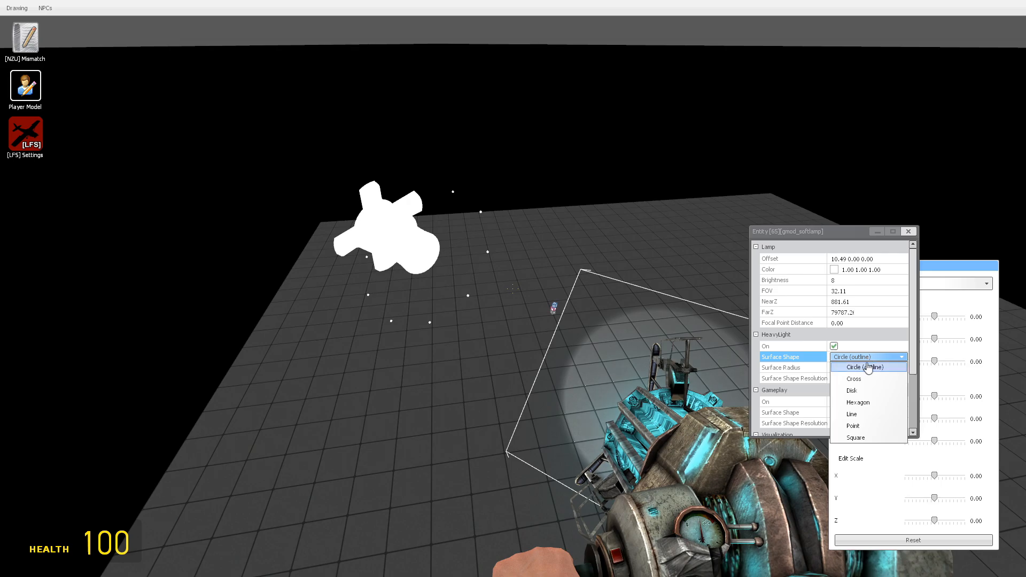
click(858, 402)
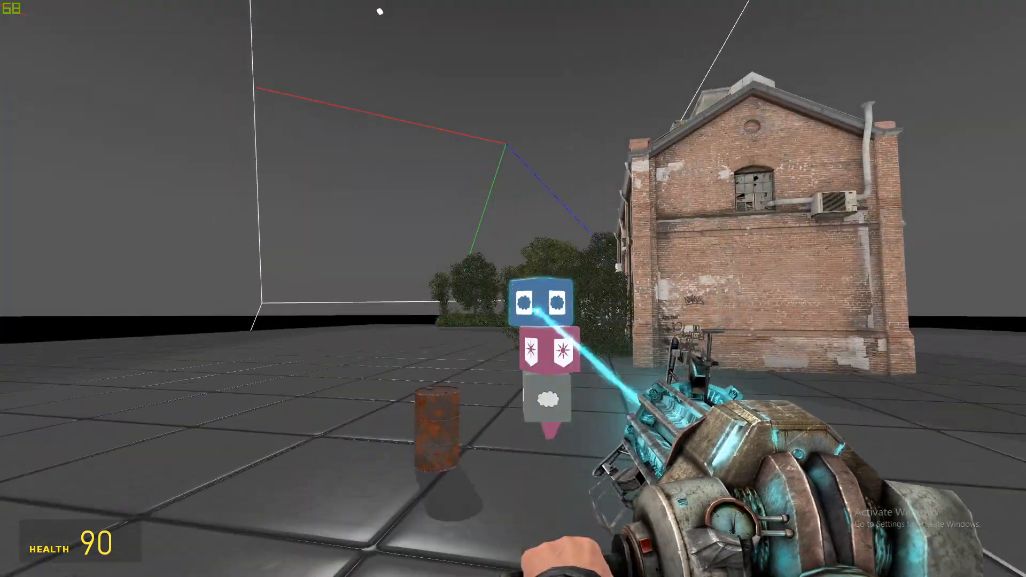
mouse_move(513, 289)
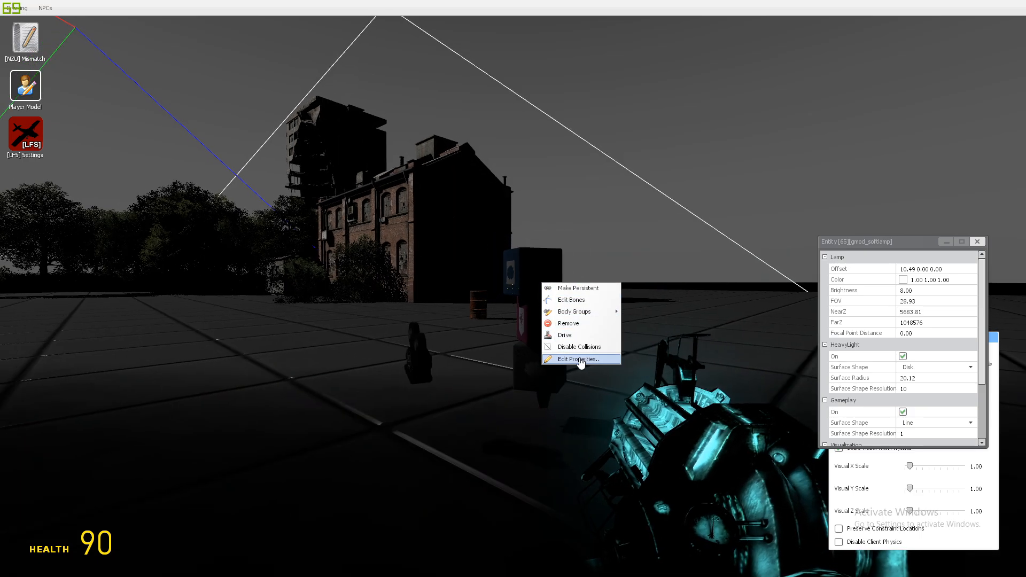
click(579, 359)
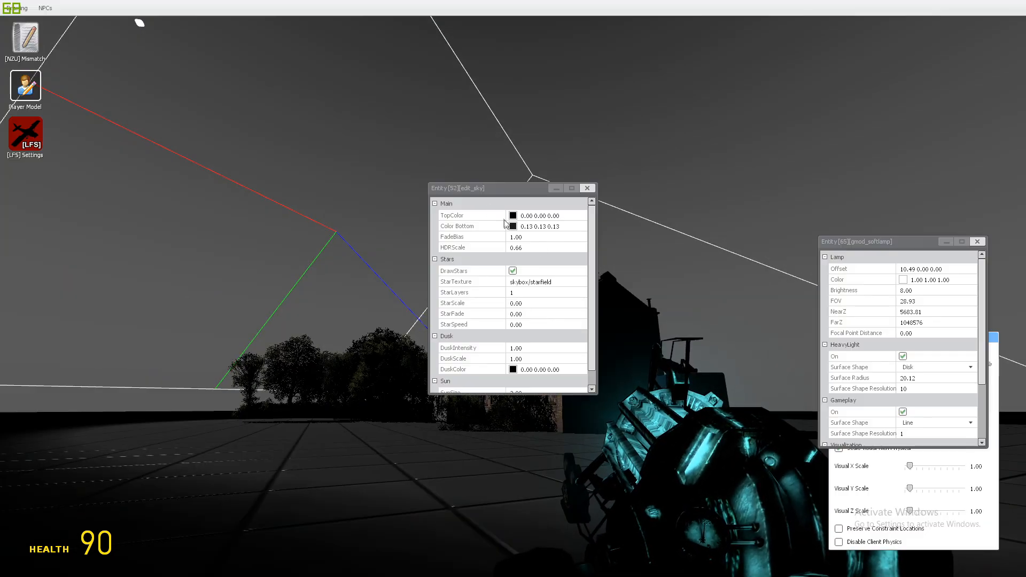
click(513, 226)
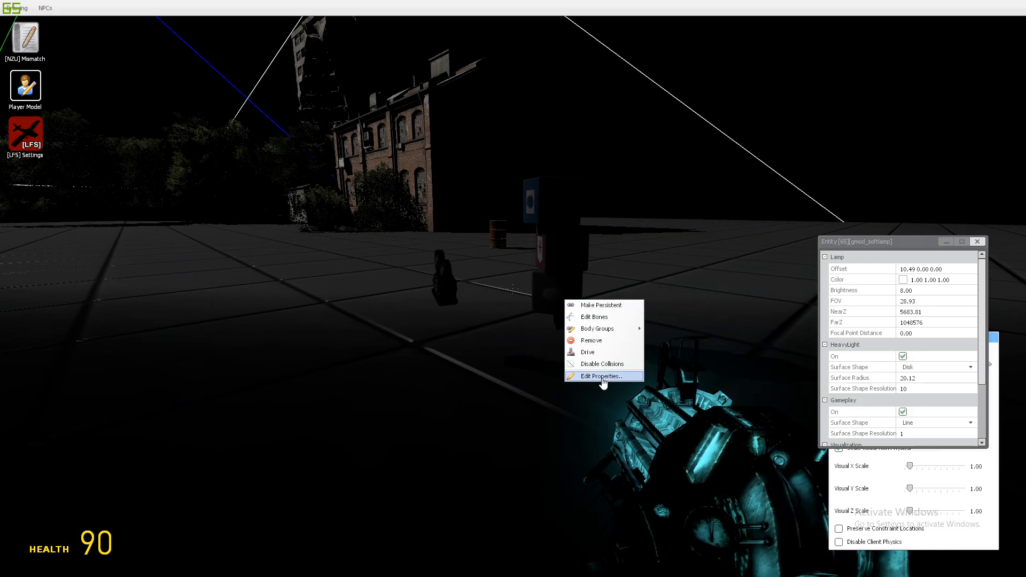
click(601, 375)
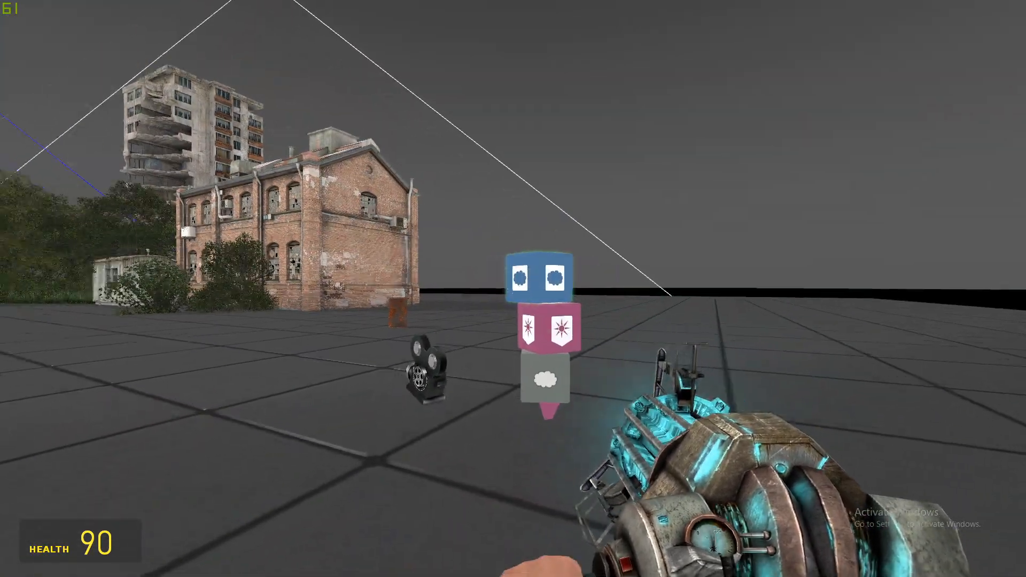
- Bring up Edit Properties for the overhead gmod_softlamp via its context menu
right_click(545, 330)
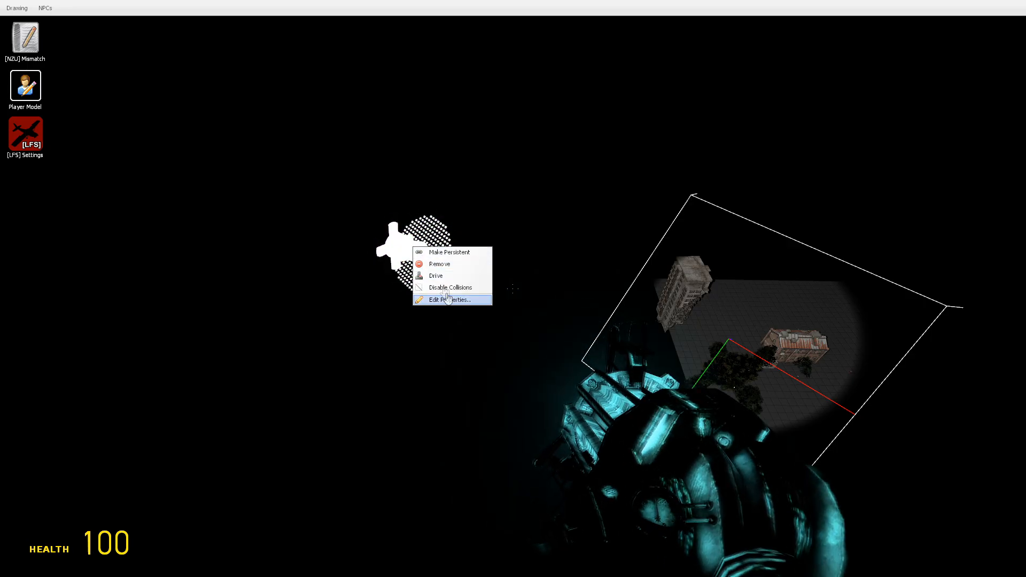
click(450, 300)
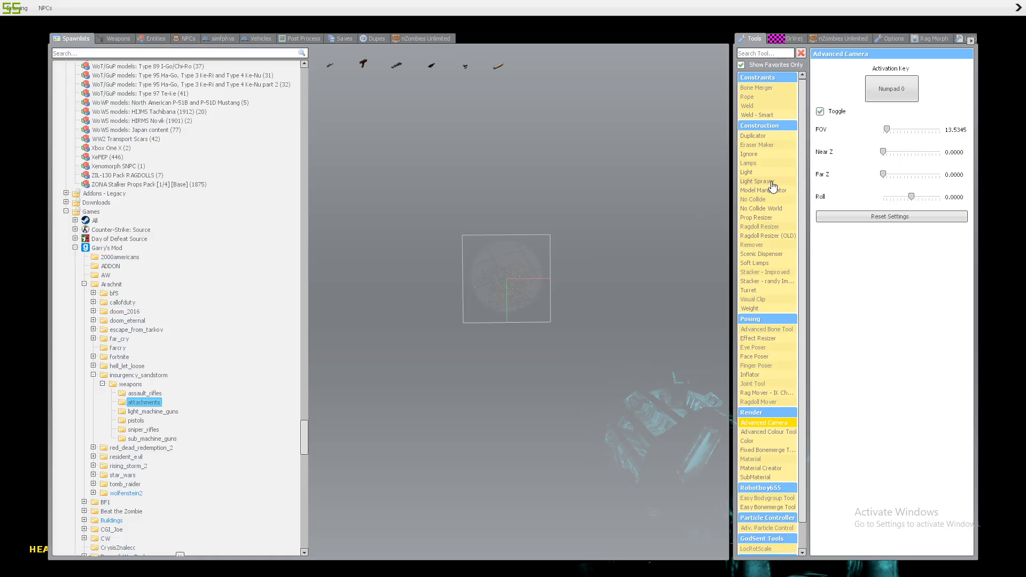
mouse_move(768, 254)
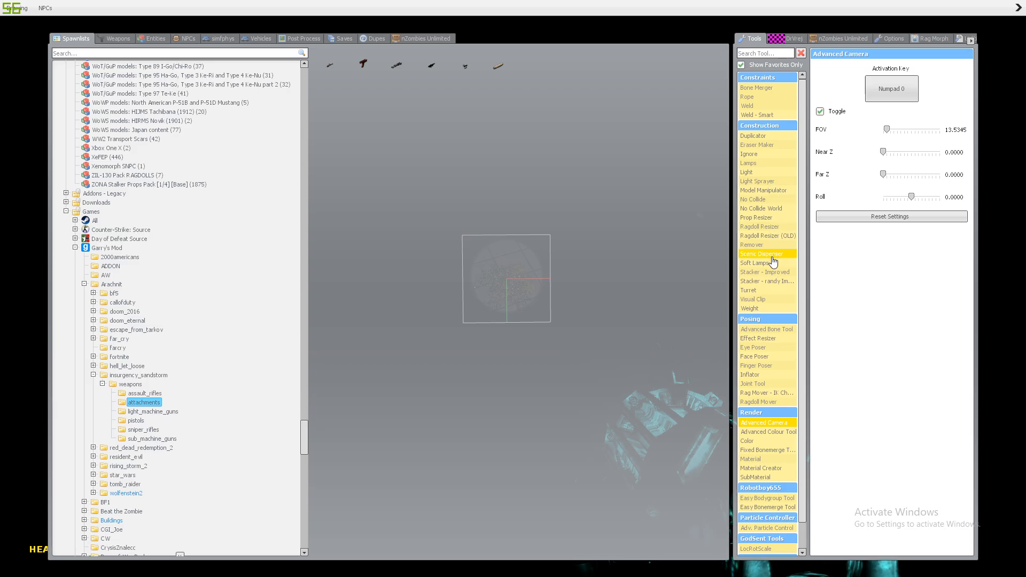
click(761, 255)
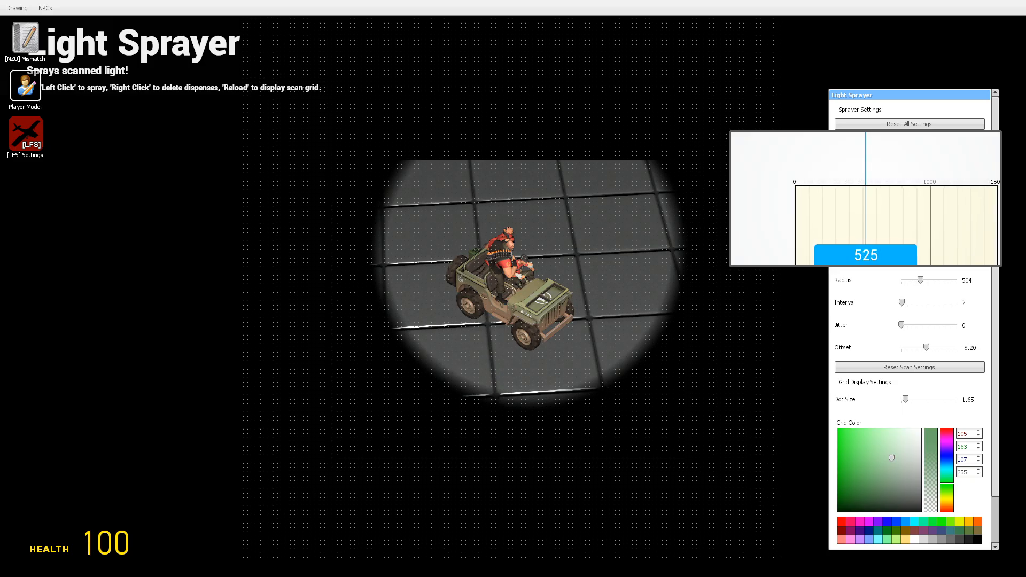
- Set the Light Sprayer scan radius to about 525, interval to 4 and jitter to 18
drag(919, 280, 910, 280)
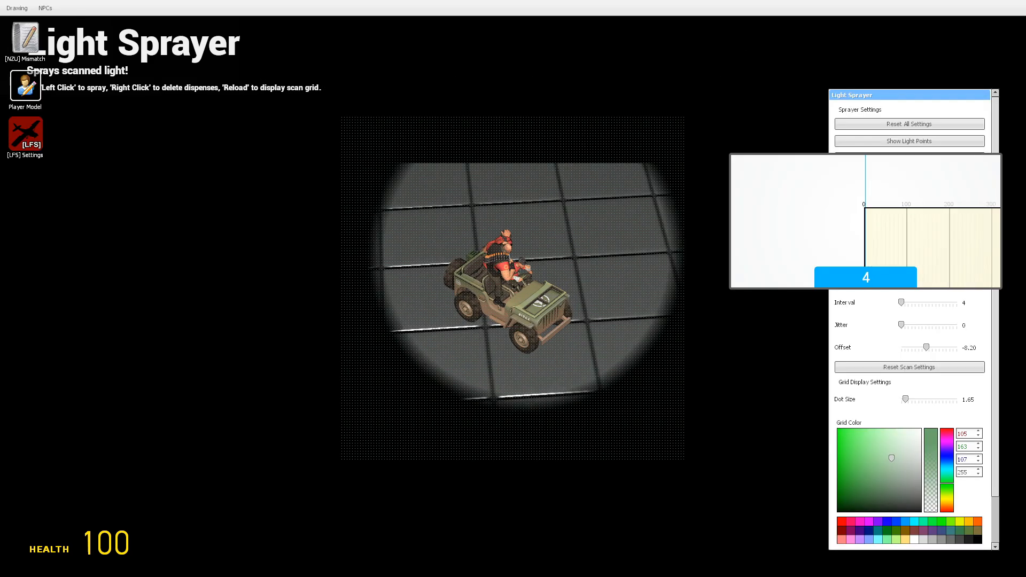
drag(904, 303, 928, 302)
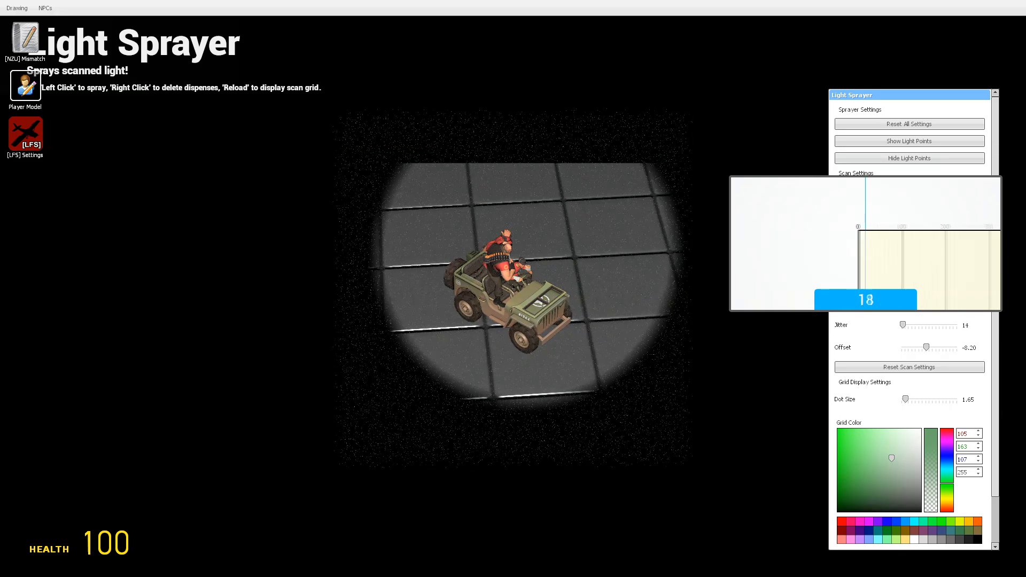
drag(905, 325, 910, 325)
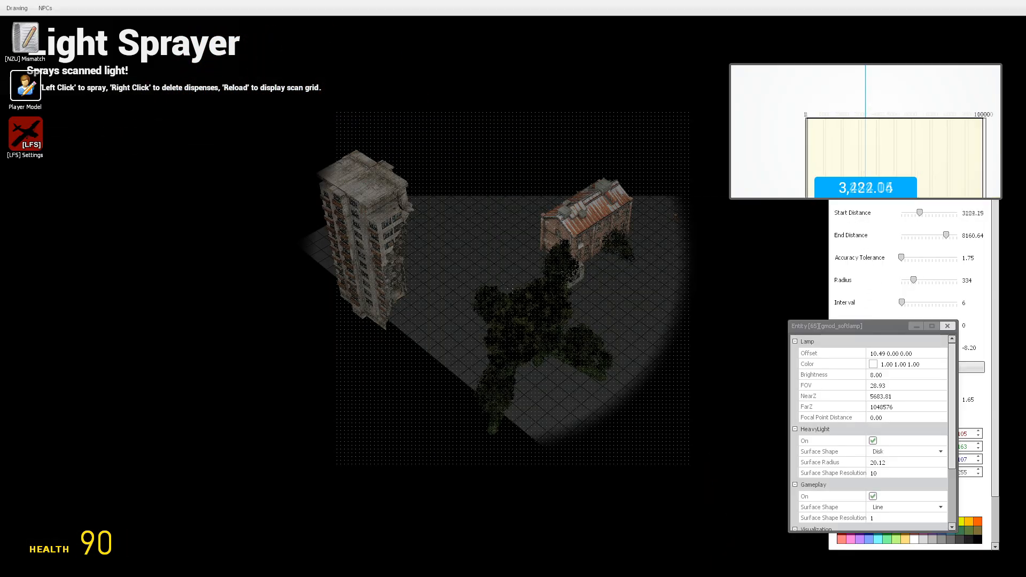
- Set scan start distance near 3,422 and lower delete tolerance to about 1.59
drag(903, 211, 949, 212)
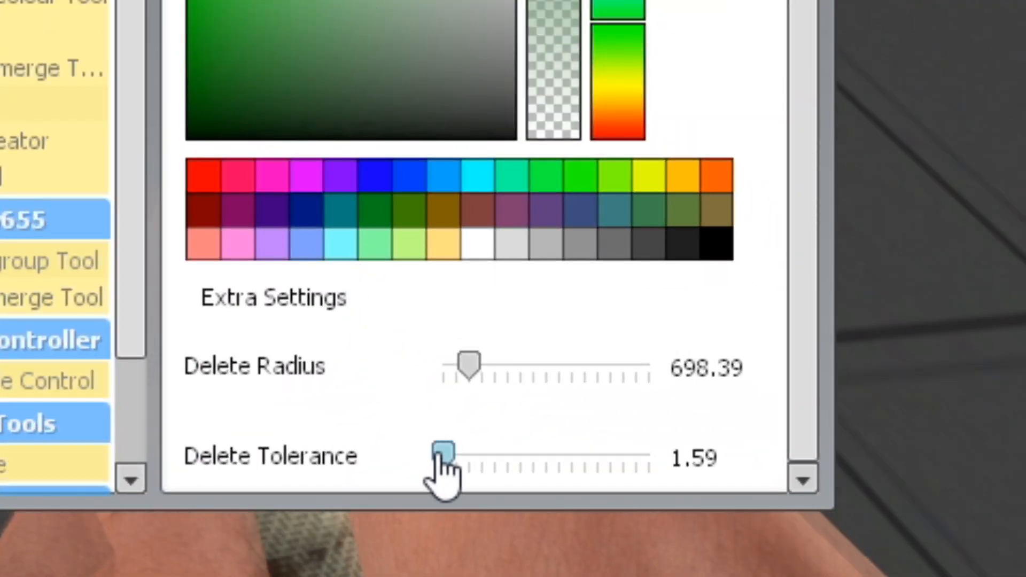
drag(448, 456, 439, 455)
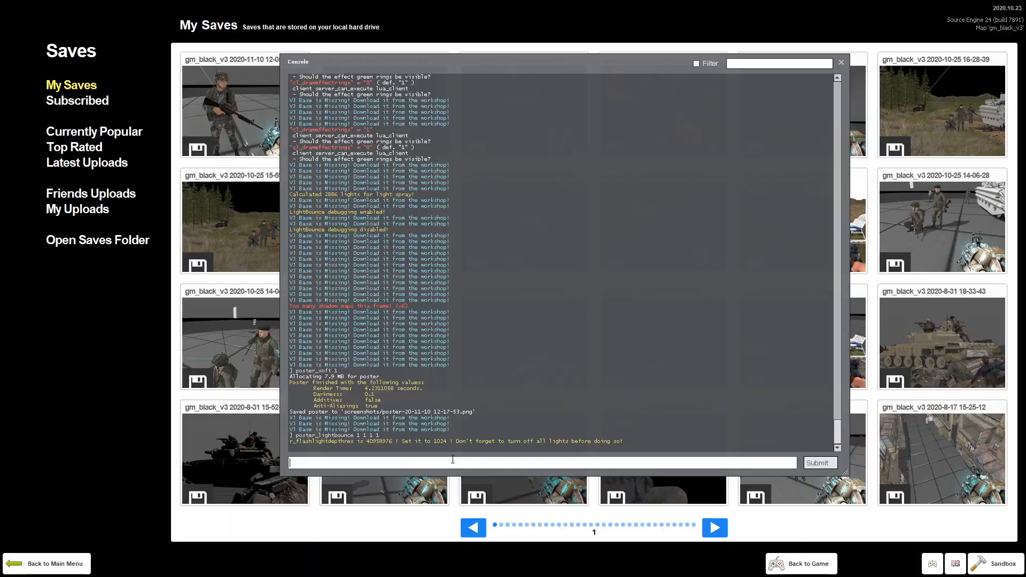
- Run the poster console command to render a high-resolution image to screenshots
text(poster)
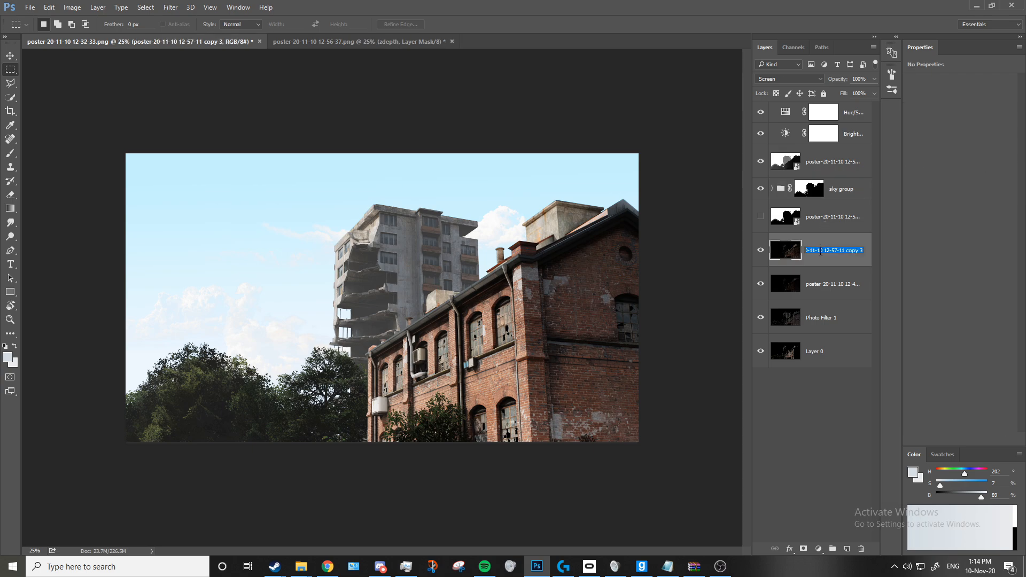
- Rename the copied poster layer to 'lightbounce'
text(lightbounce)
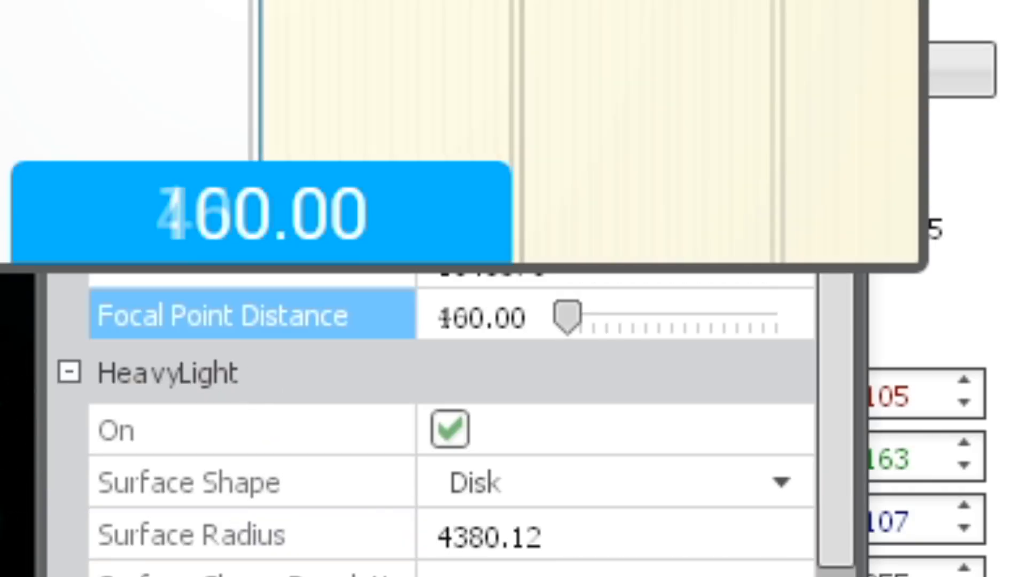
- Drag the lamp's Focal Point Distance slider to 460.00
drag(564, 322, 779, 322)
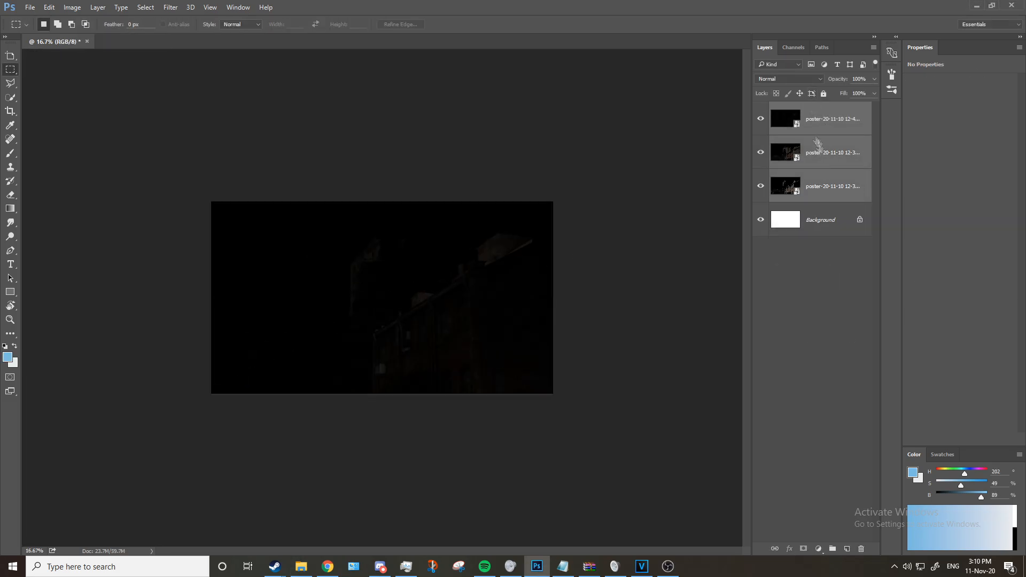
- Set the selected poster layers' blend mode to Screen
click(789, 78)
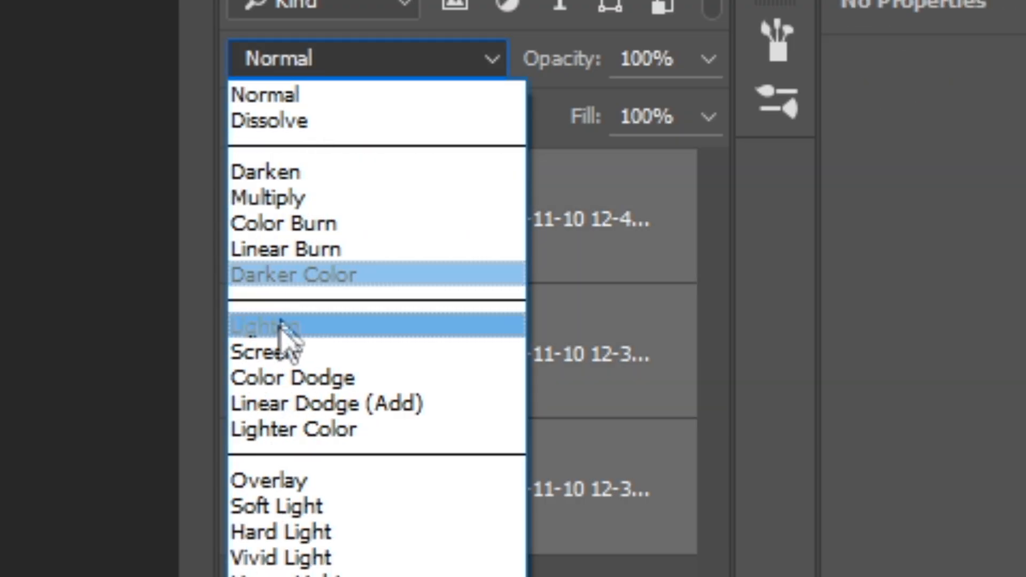
click(267, 351)
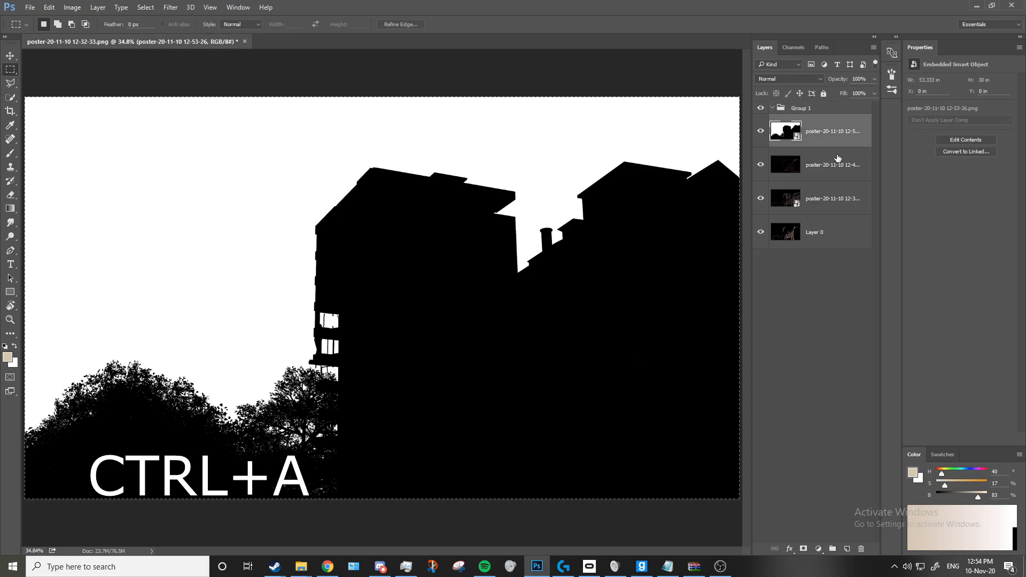
- Copy the silhouette render and paste it into Group 1's layer mask
key(ctrl+c)
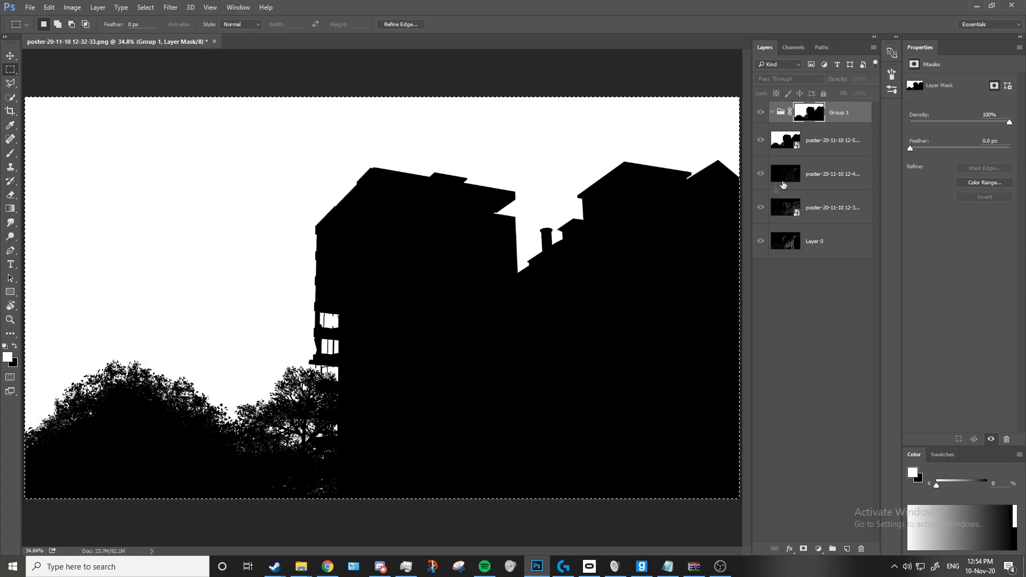
click(243, 41)
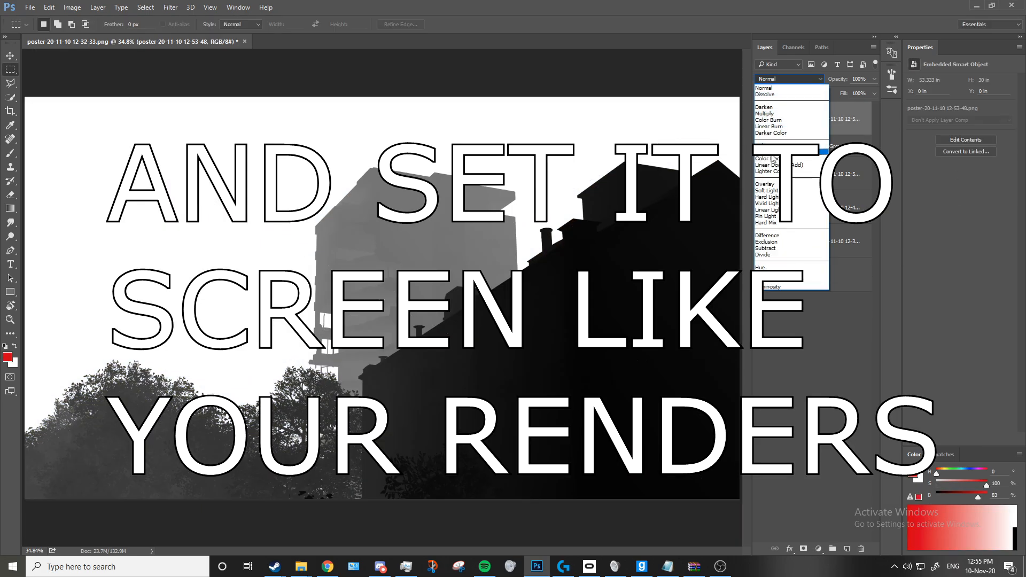
- Set the top fog render layer's blend mode to Screen to lighten the composite
click(765, 159)
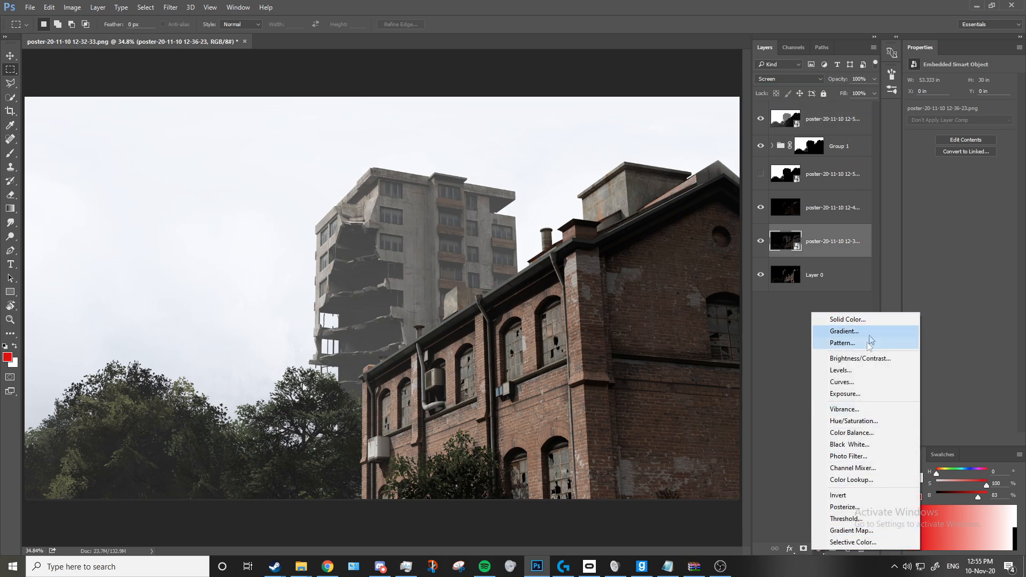
- Add a Color Balance adjustment layer and switch to the finished Example Daytime composite
click(852, 433)
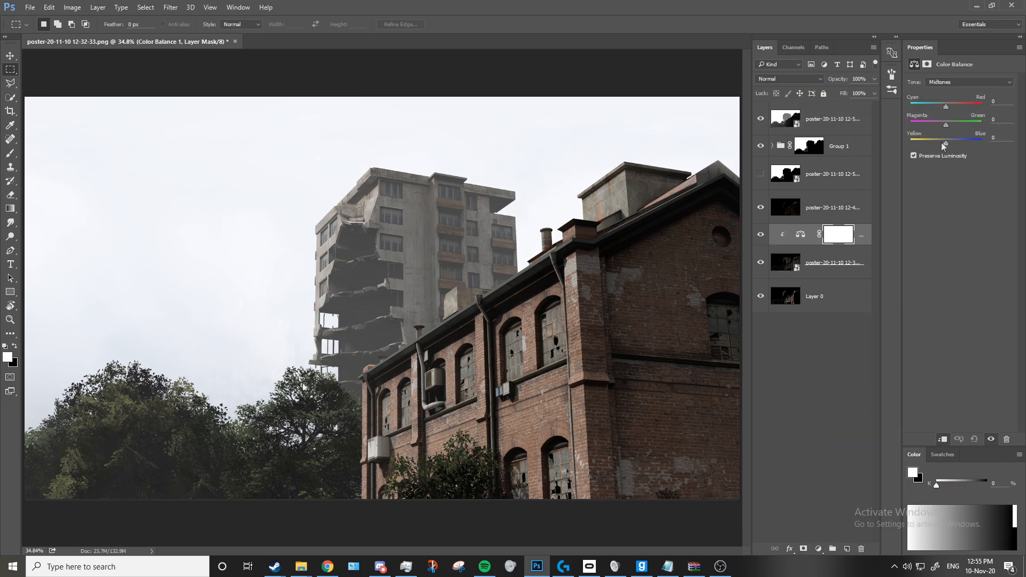
click(253, 41)
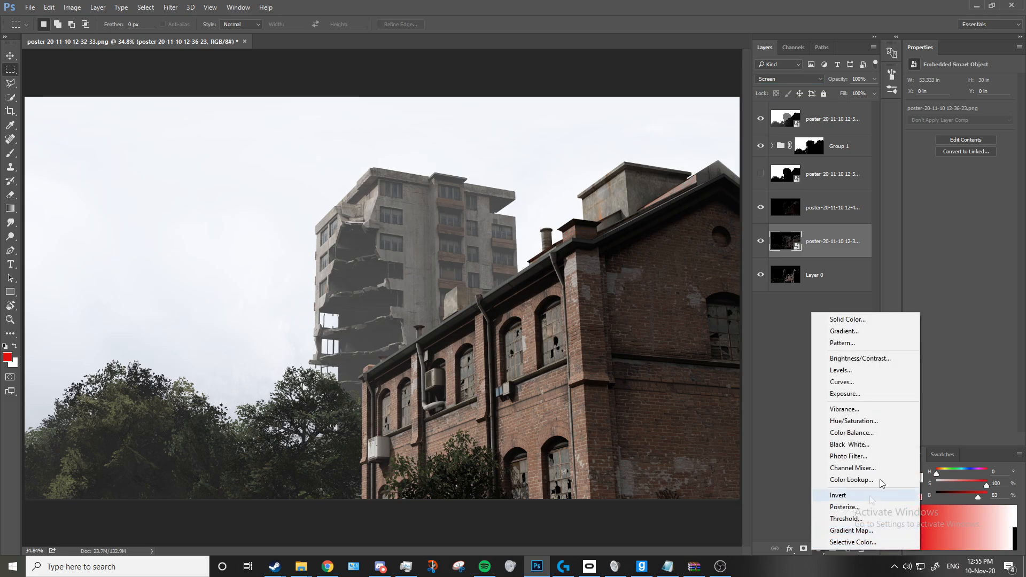
click(852, 433)
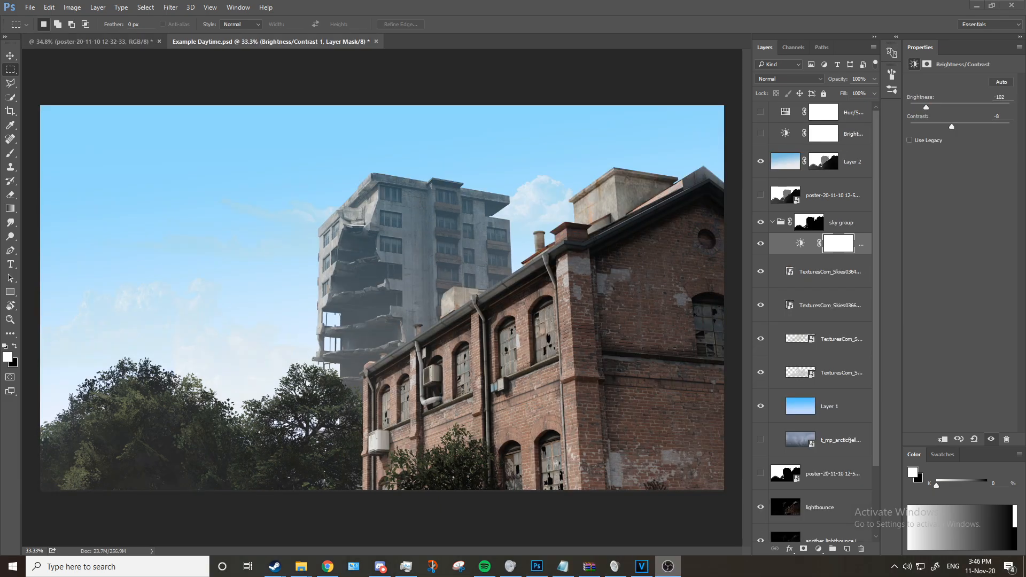
- Drag the next scene's fog and silhouette passes in as layers above Layer 0
drag(953, 126, 985, 126)
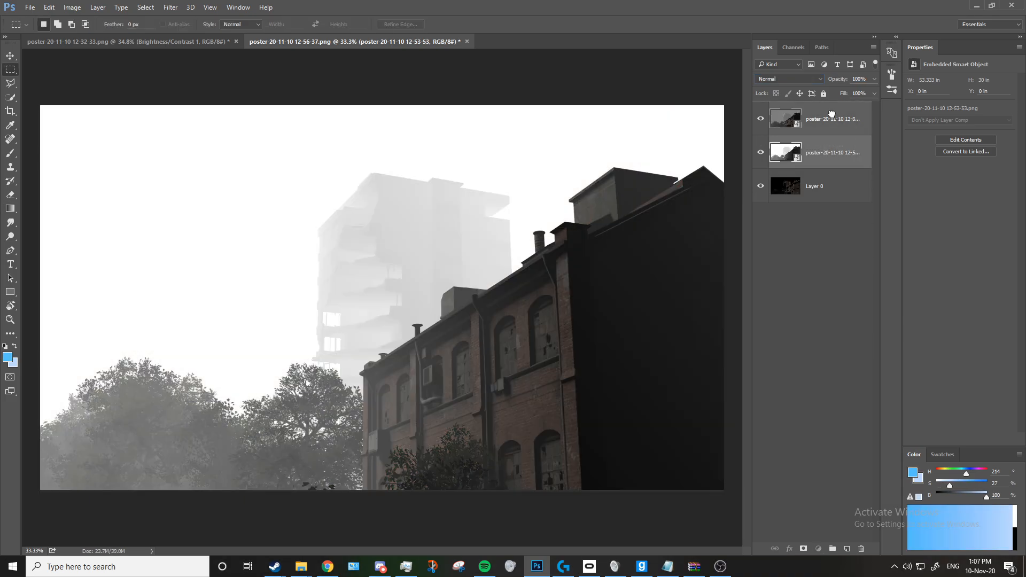
- Select the top fog render layer so its white haze can wash over the background
click(789, 78)
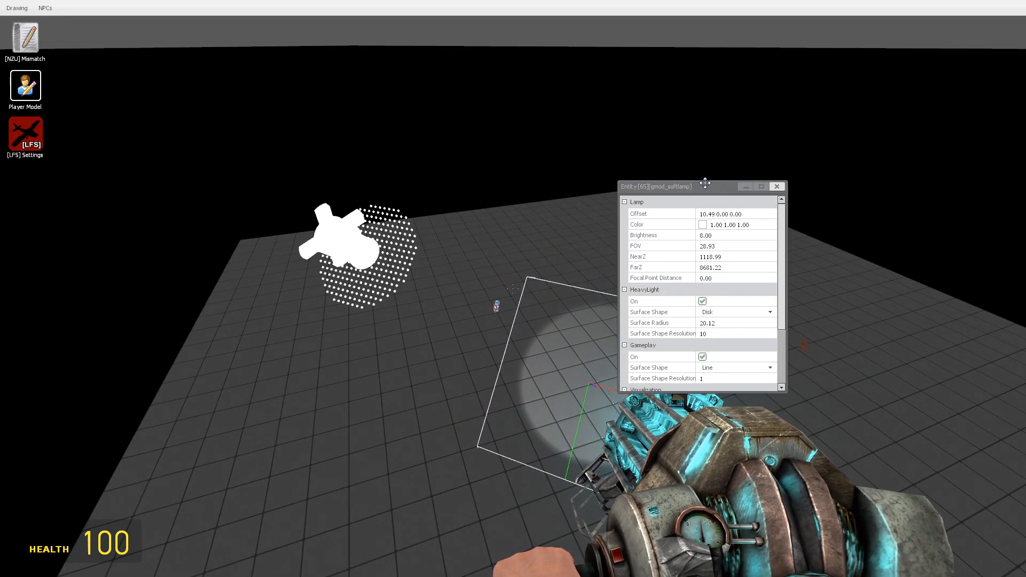
- Move the soft lamp's Entity properties window to the right side of the screen
drag(706, 186, 832, 231)
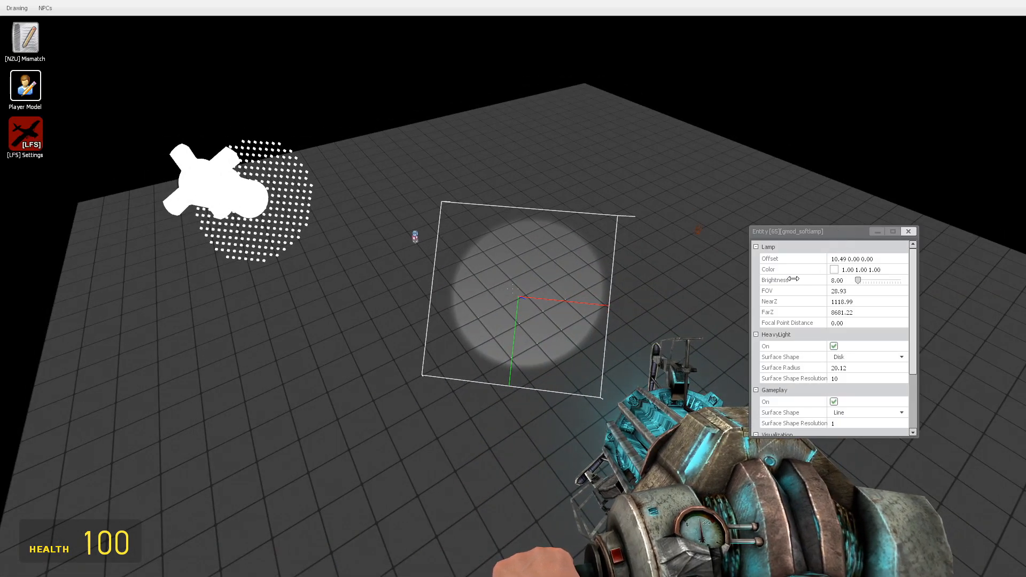